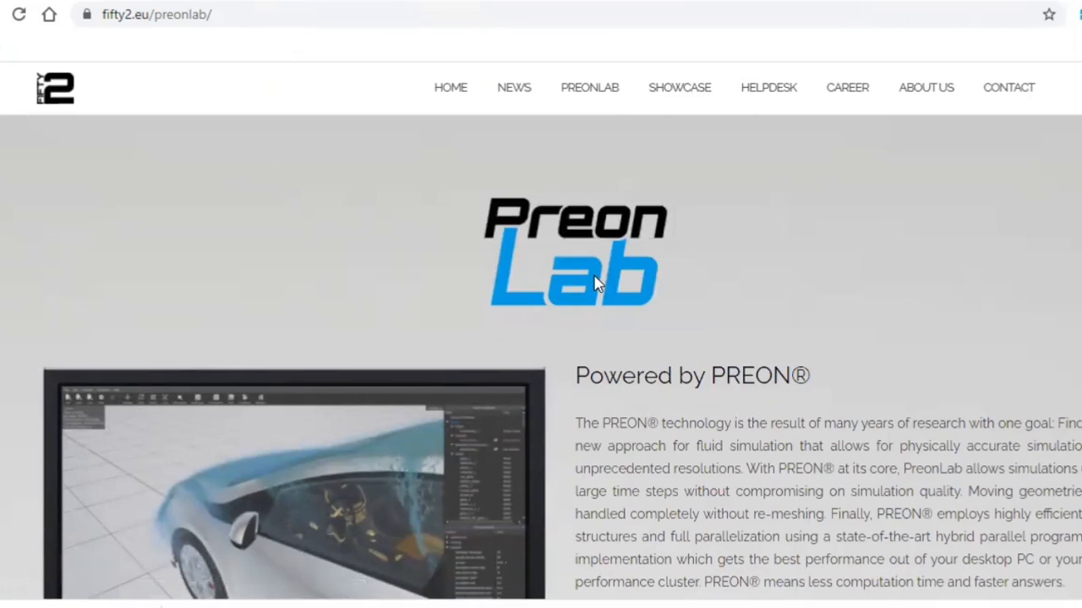
mouse_move(693, 329)
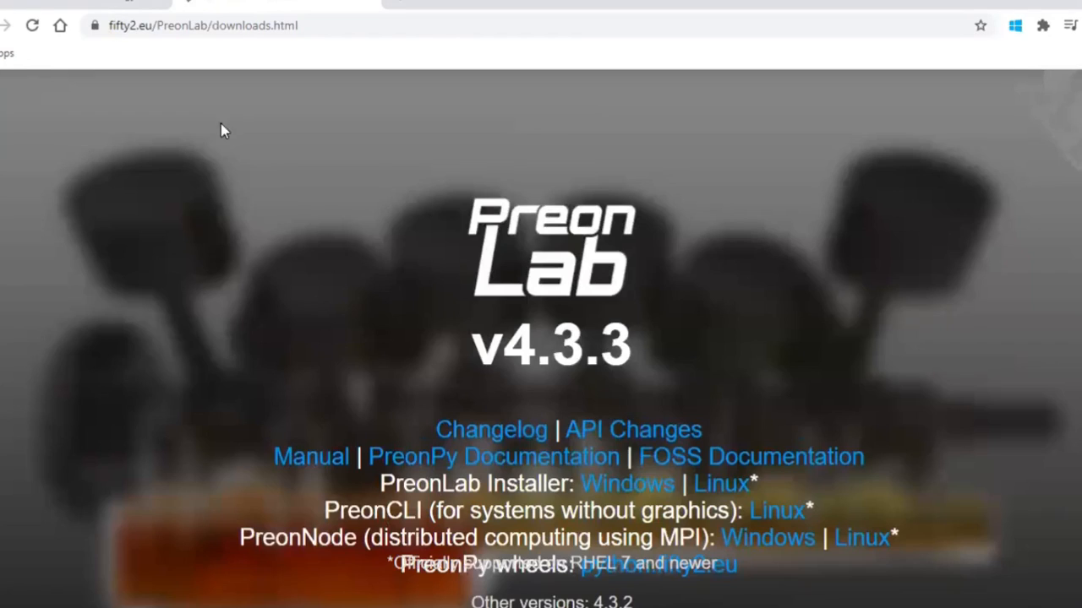
mouse_move(627, 482)
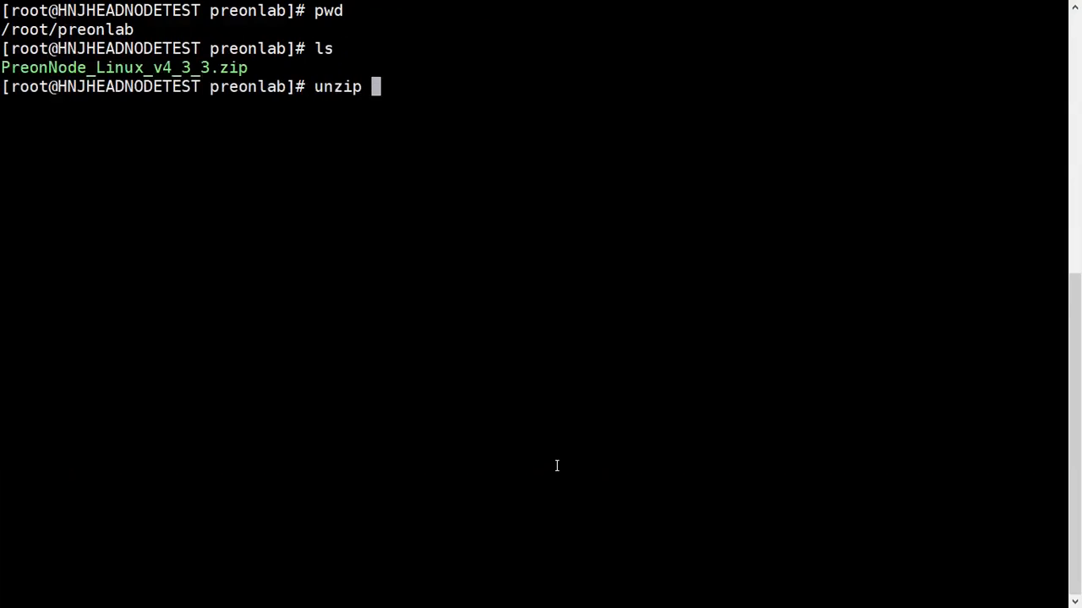
Unzip PreonNode_Linux_v4_3_3.zip and enter the extracted PreonNode_Linux_v4_3_3 folder.
type("PreonNode_Linux_v4_3_3.zip")
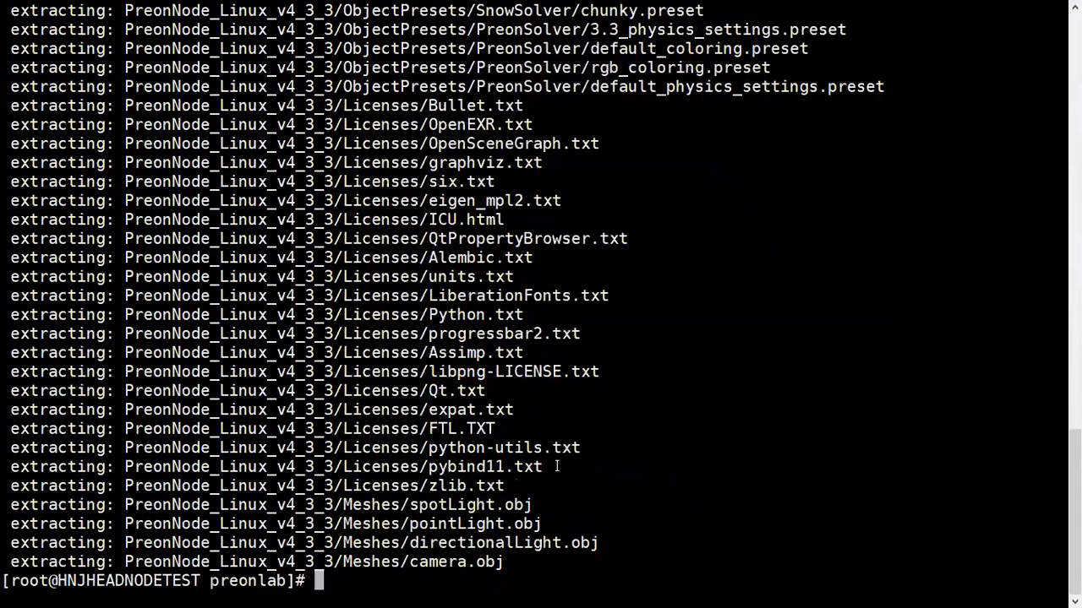
type("cd PreonNode_Linux_v4_3_3/")
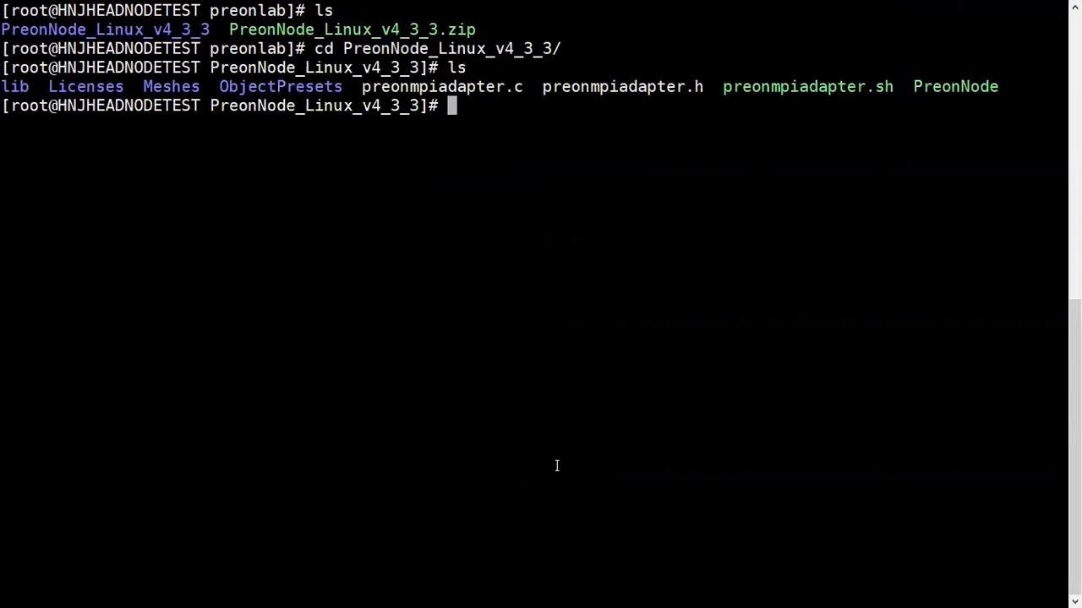
Locate mpiexec, see preonmpiadapter.sh fail without mpicc, and list /opt/pbs/bin.
type("which mpiexec")
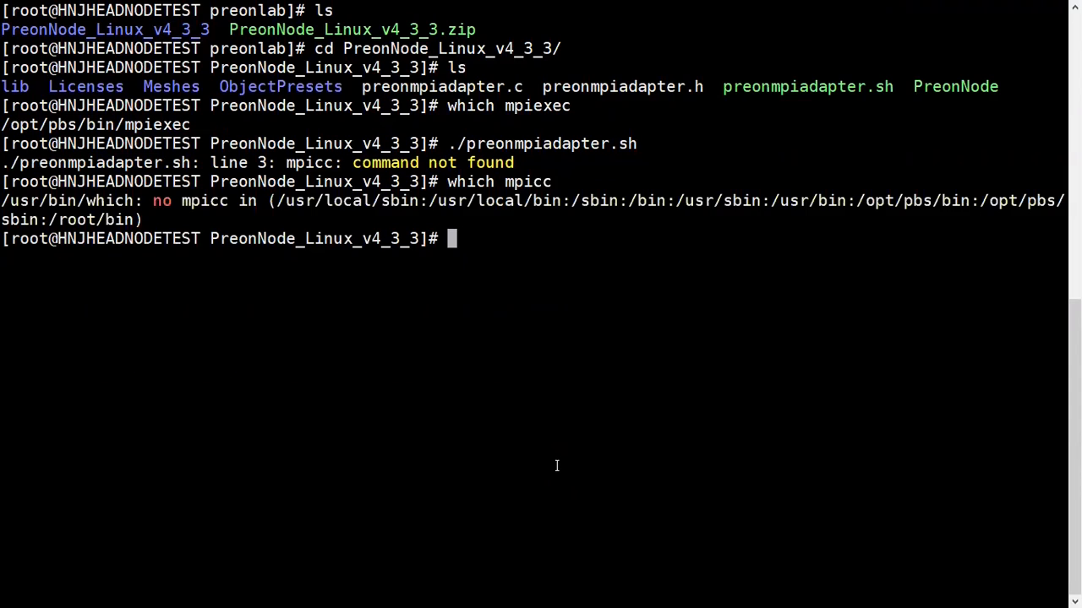
type("ll /opt/pbs/bin")
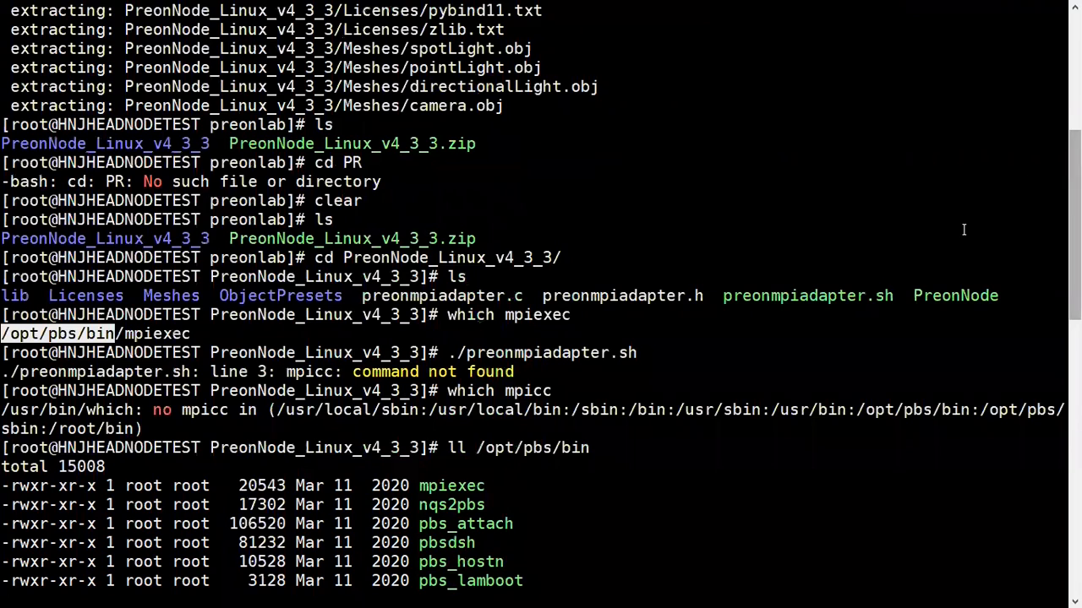
Scroll the /opt/pbs/bin listing, start a 'find / -iname' search, then clear the screen.
scroll("down", 3)
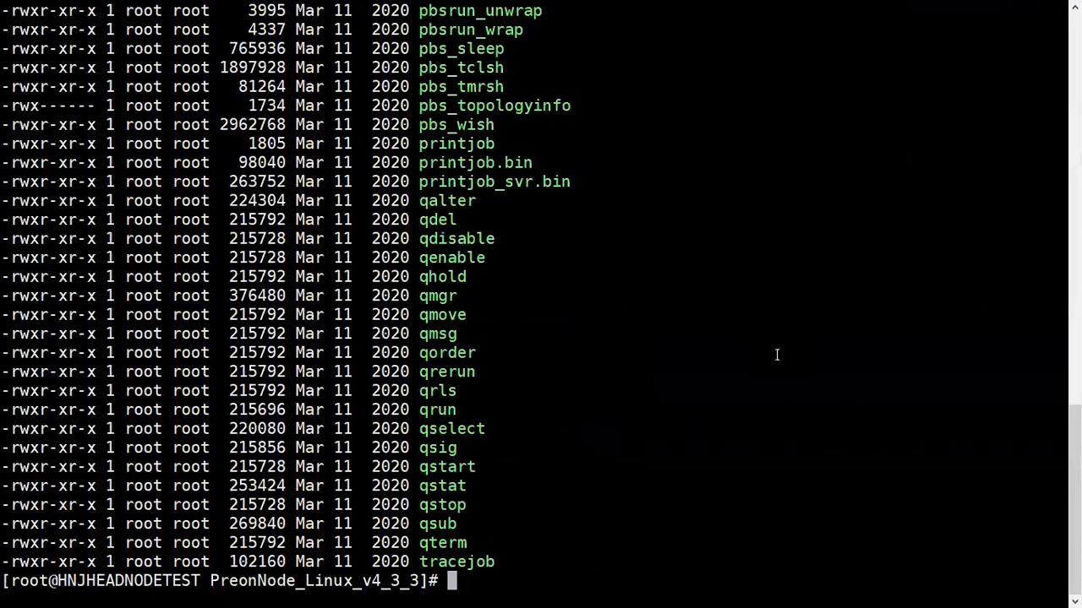
type("find")
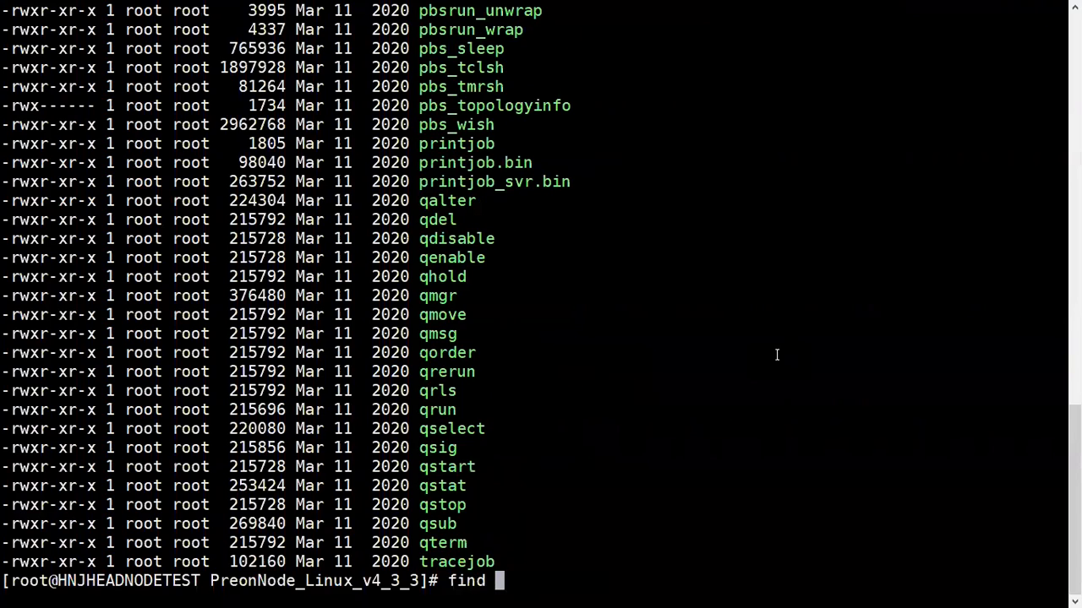
type("/ -iname")
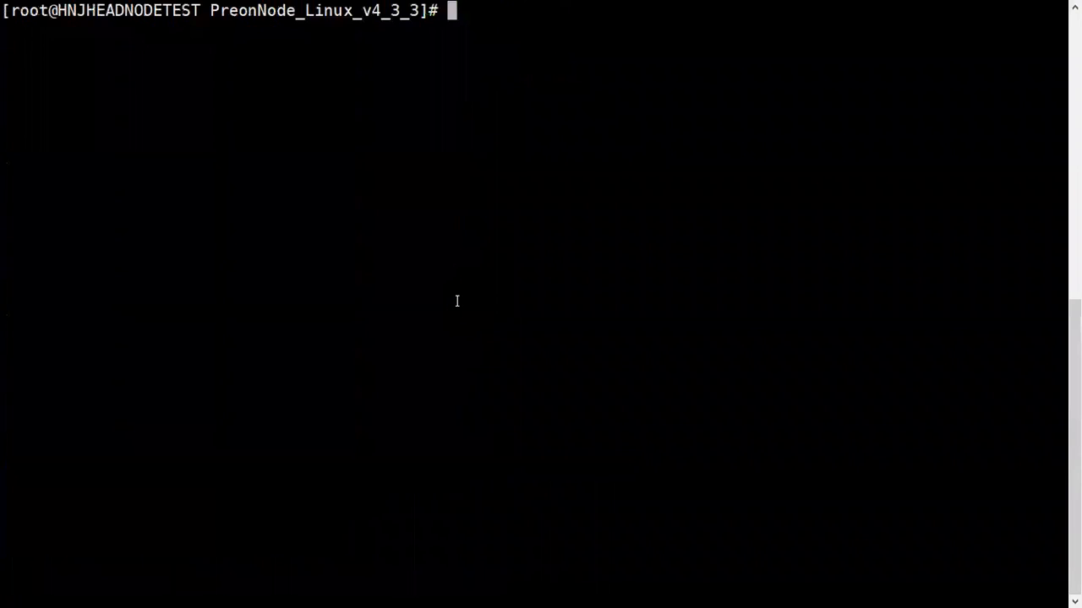
type("e")
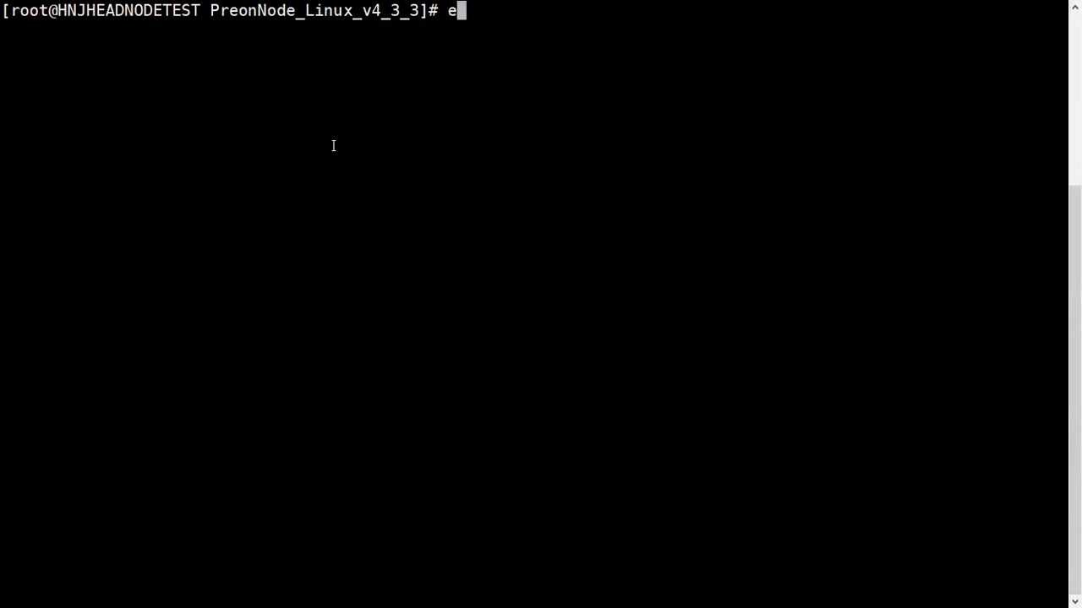
type("xport LD_LIBRARY_PATH=/home/snn917200-su/openmpi/bin/mpicc")
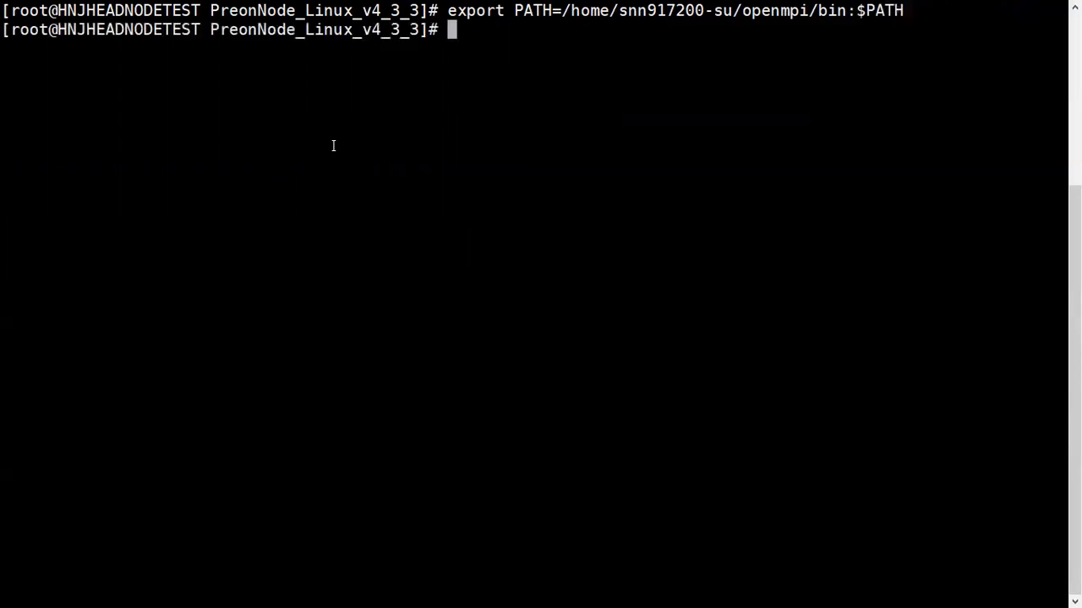
type("which mpicc")
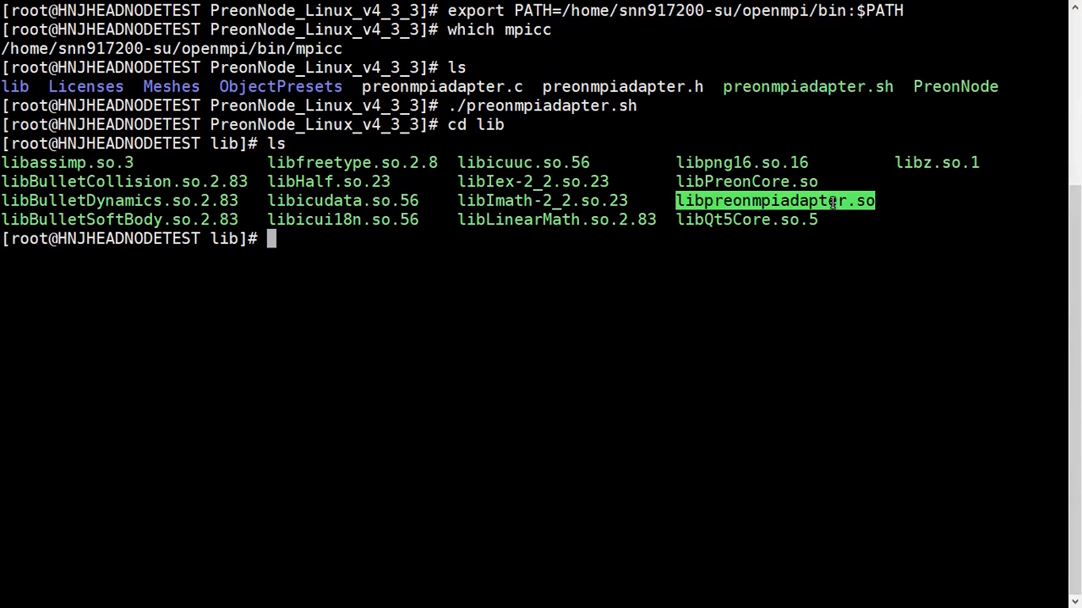
Build libpreonmpiadapter.so with preonmpiadapter.sh, check lib, and return to the PreonNode folder.
type("cd ..")
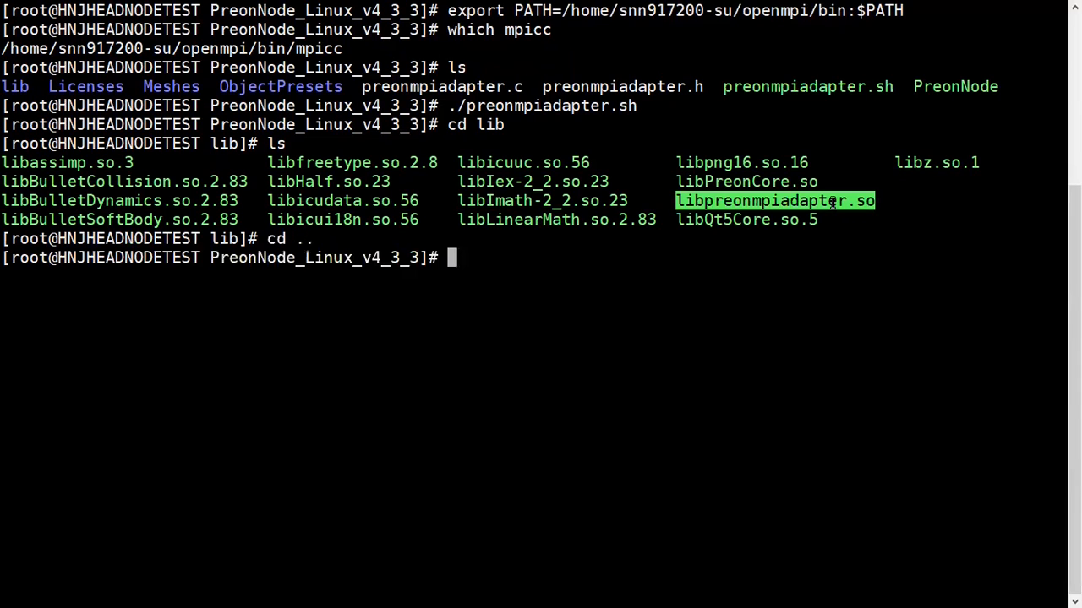
type("ls")
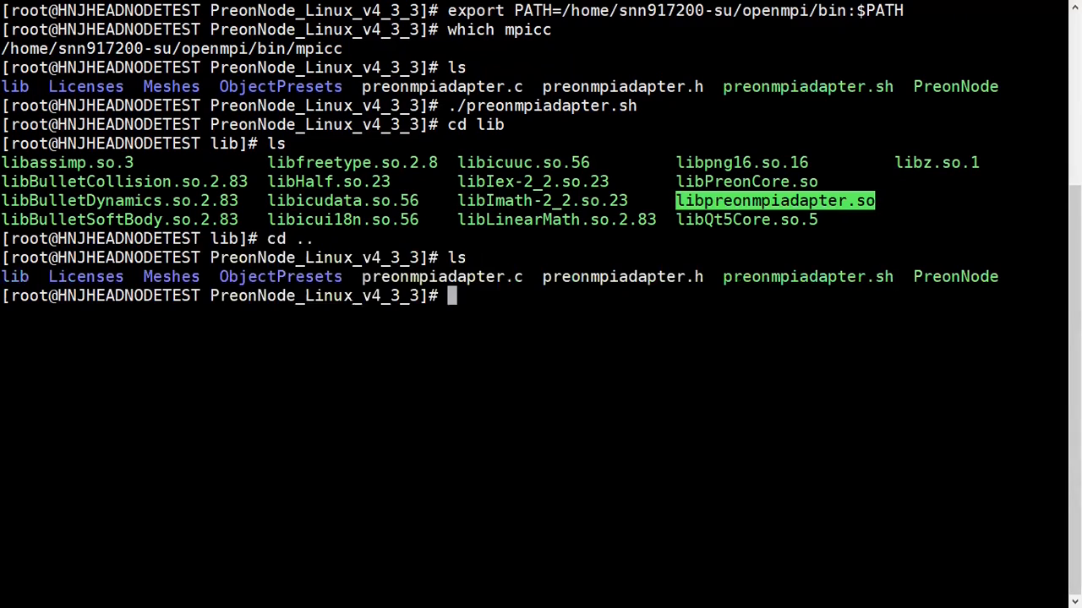
Run ./PreonNode and scroll through its usage, environment variables and options.
type("./")
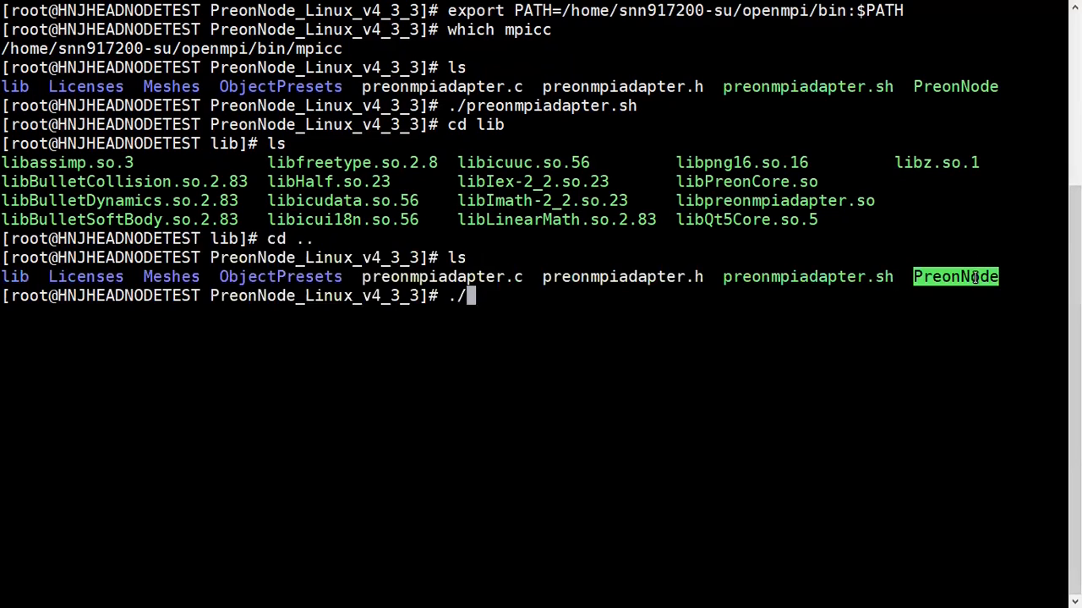
type("PreonNode")
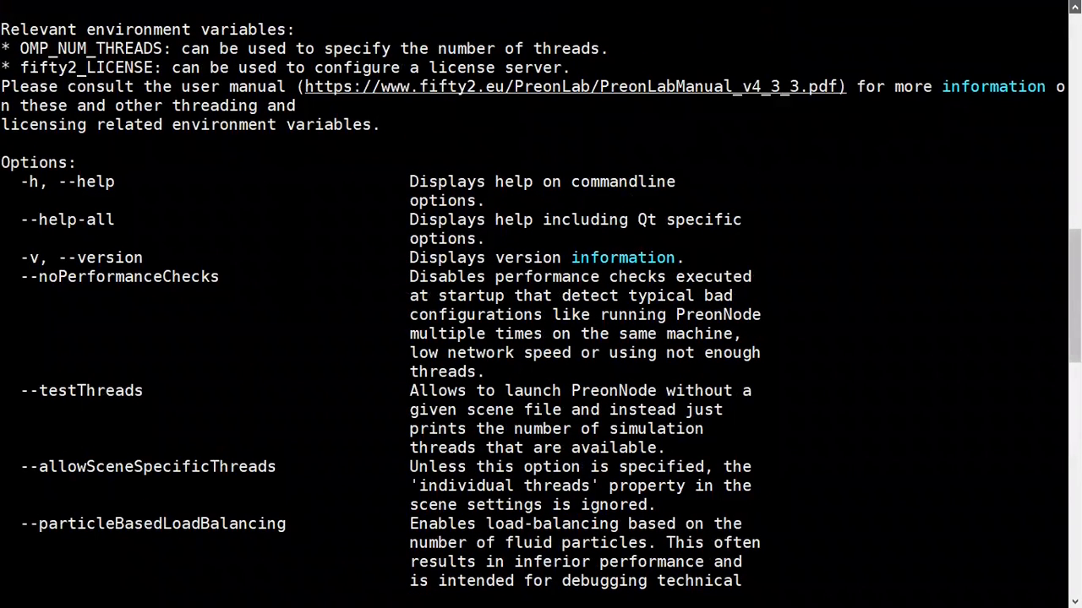
scroll("down", 3)
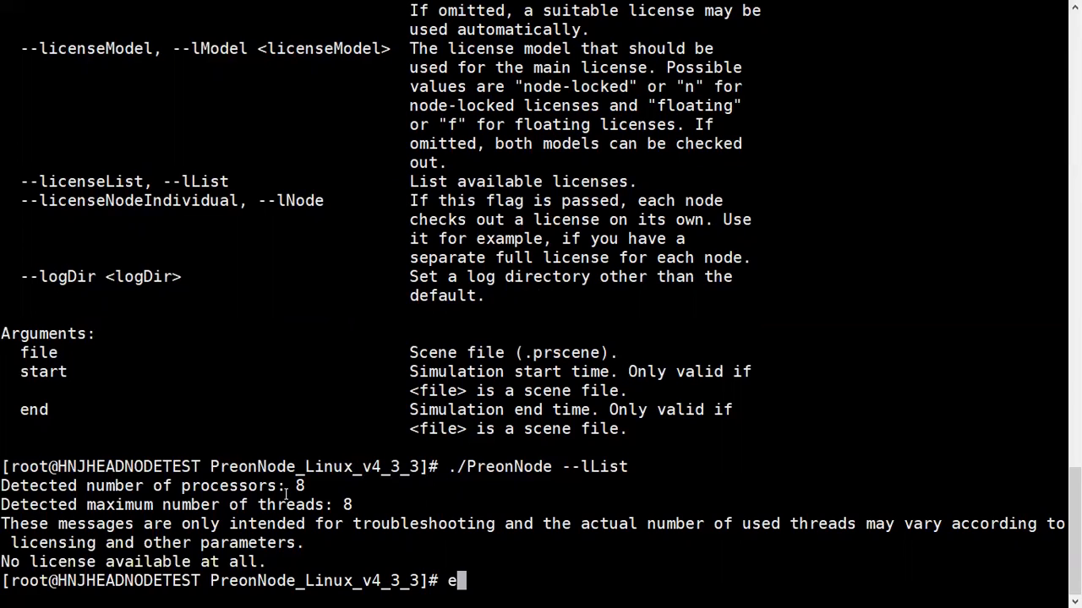
Export RLM_LICENSE=5053@BLRLICSRV to point PreonNode at the license server.
type("xport")
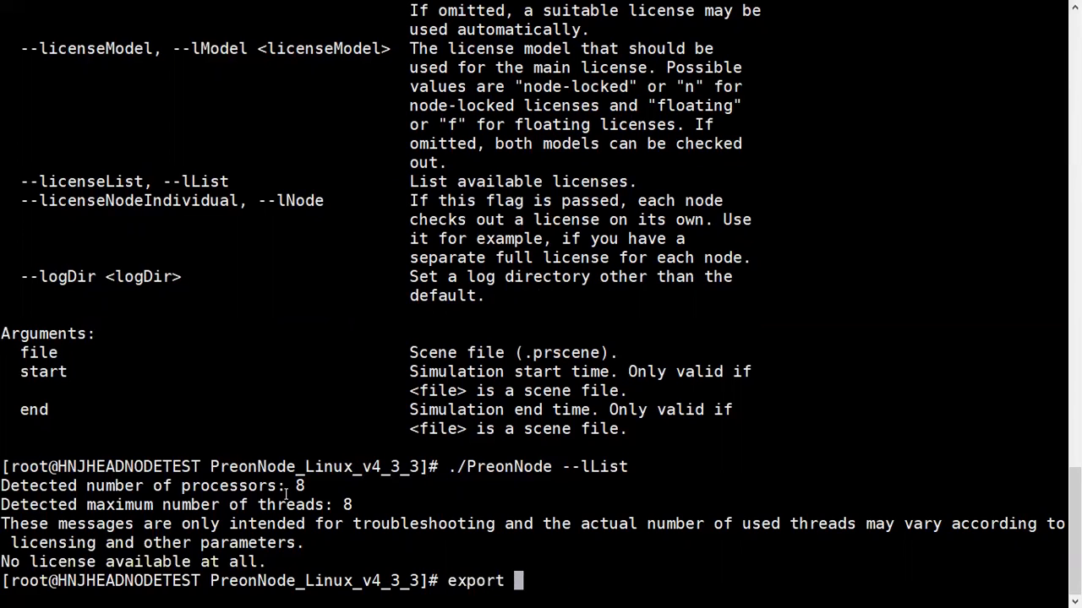
type("RLM")
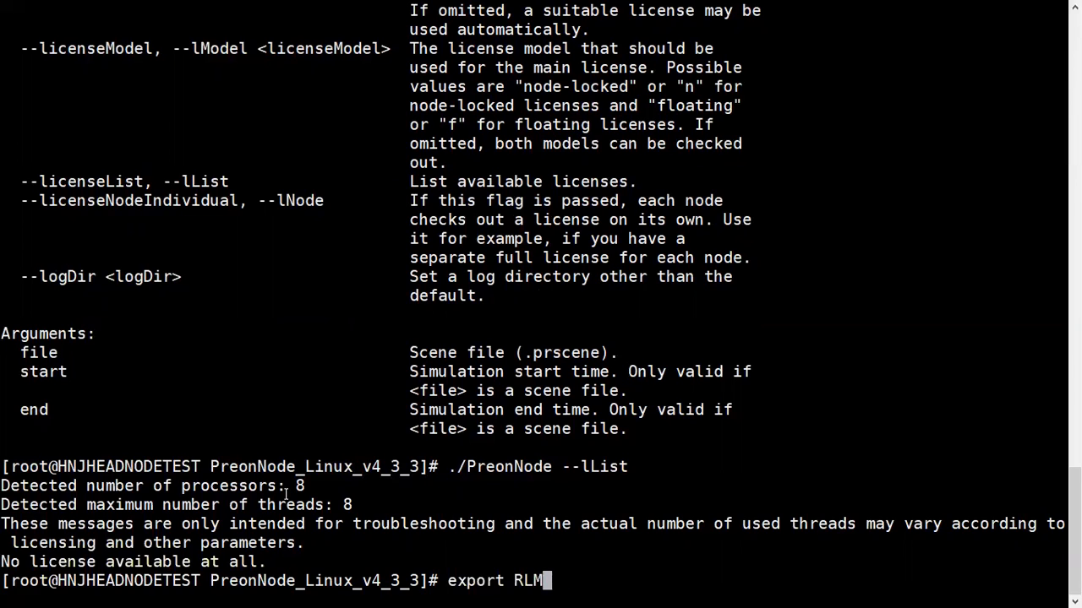
type("_LI")
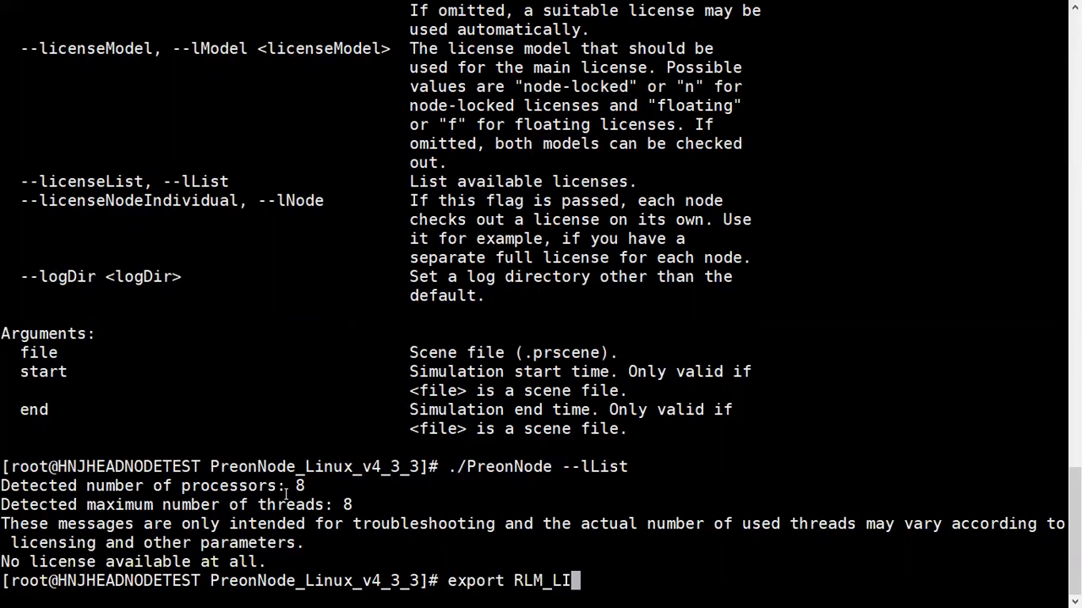
type("CENSE=5053@")
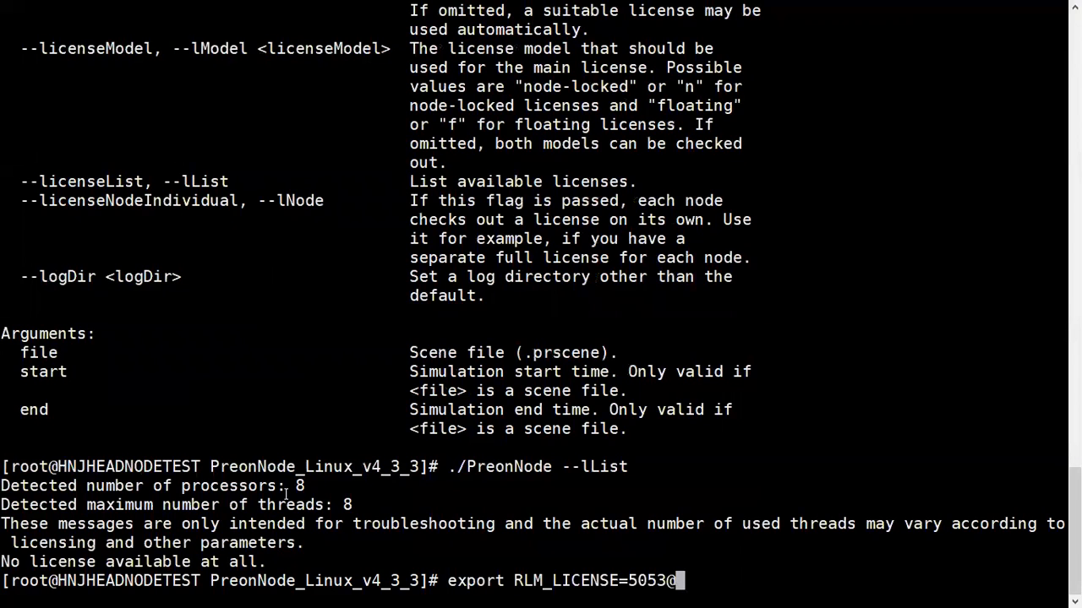
type("BLR")
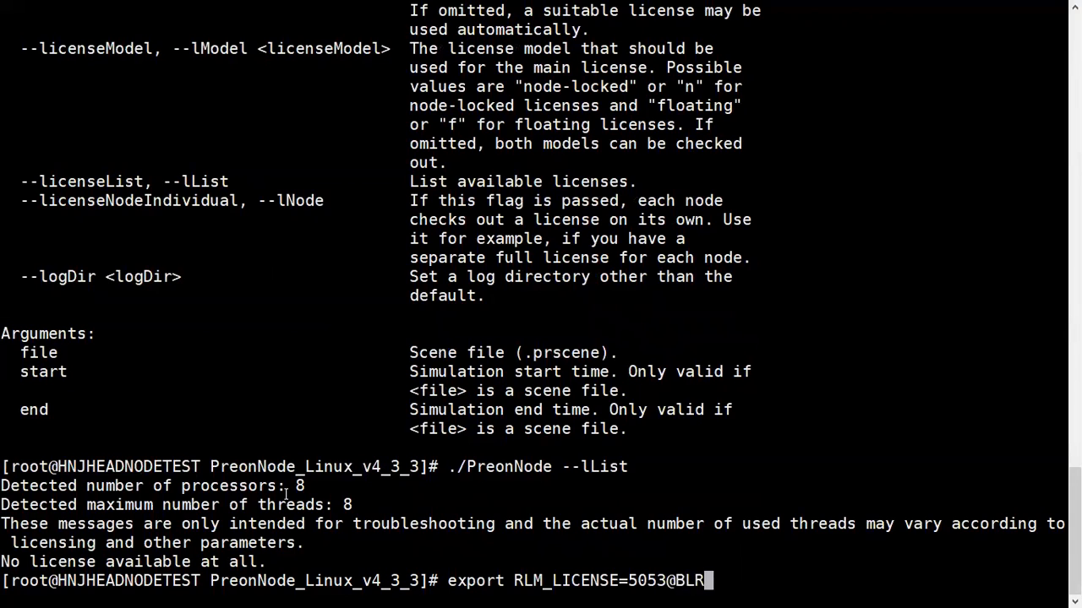
type("LICSRV")
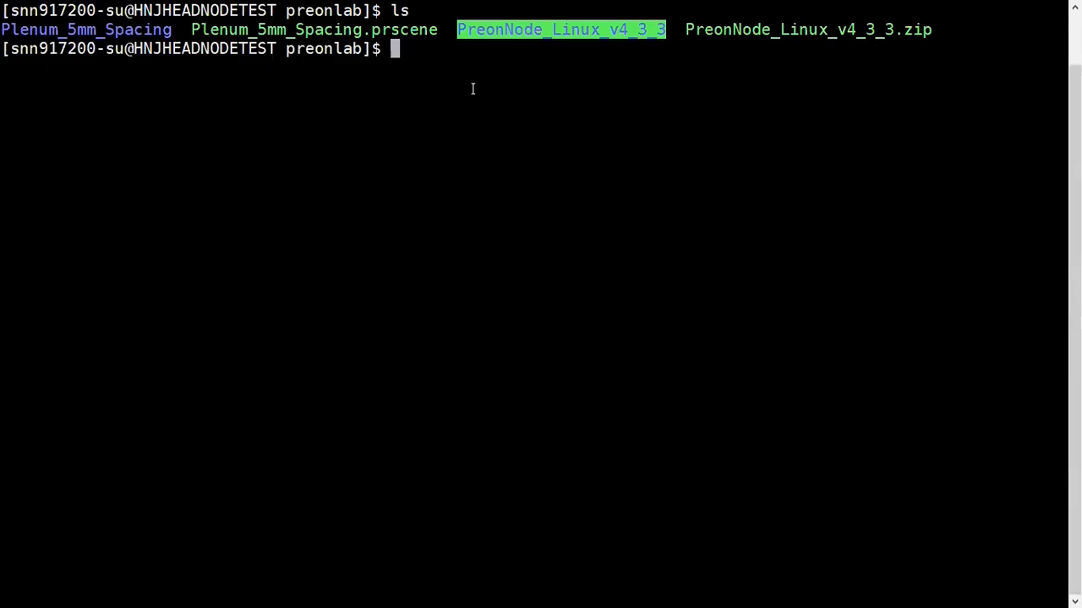
Launch 'mpiexec PreonNode_Linux_v4_3_3/PreonNode Plenum_5mm_Spacing.prscene' to simulate with 8 threads.
type("PreonNode_Linux_v4_3_3/")
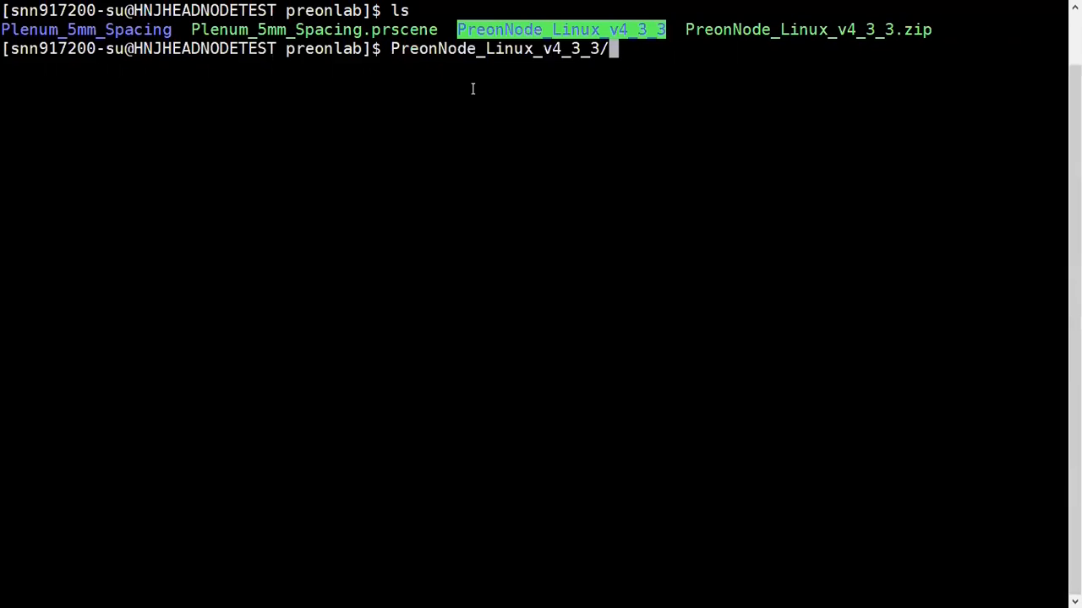
type("PreonNode")
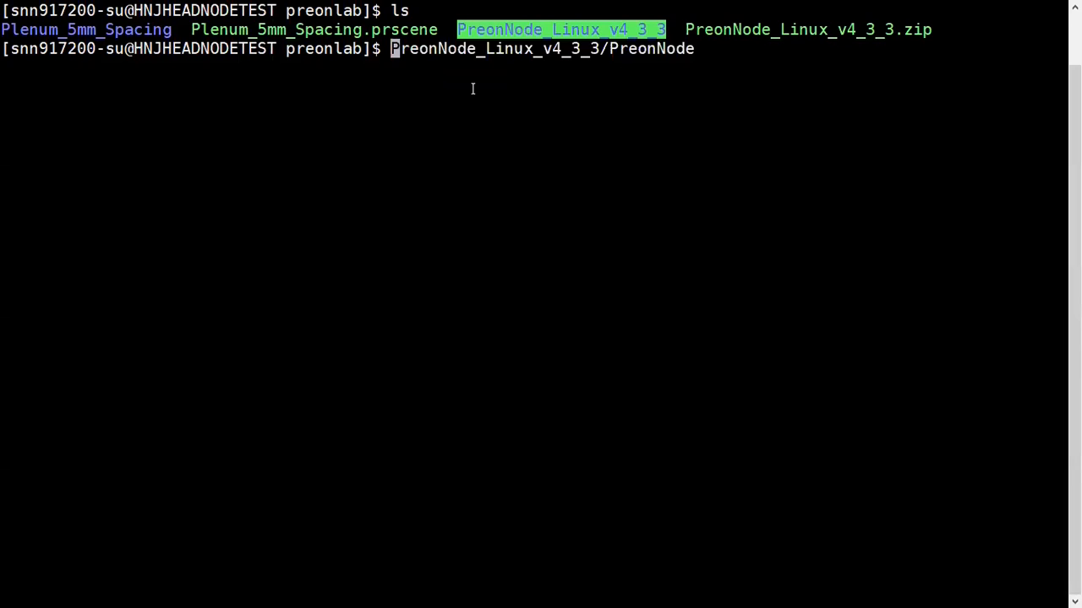
type("mpiexec")
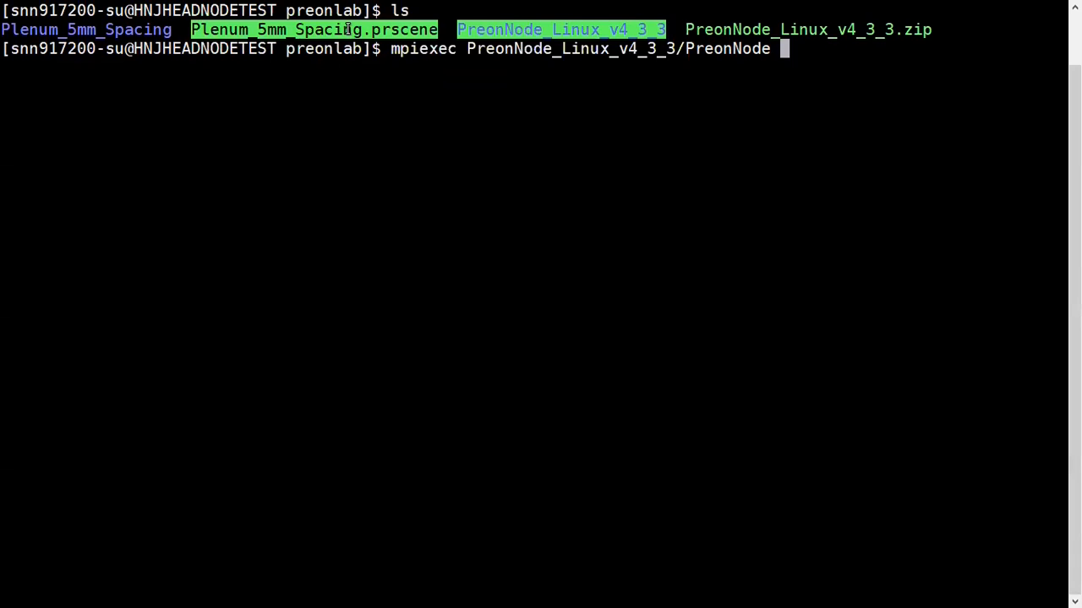
type("Plenum_5mm_Spacing.prscene")
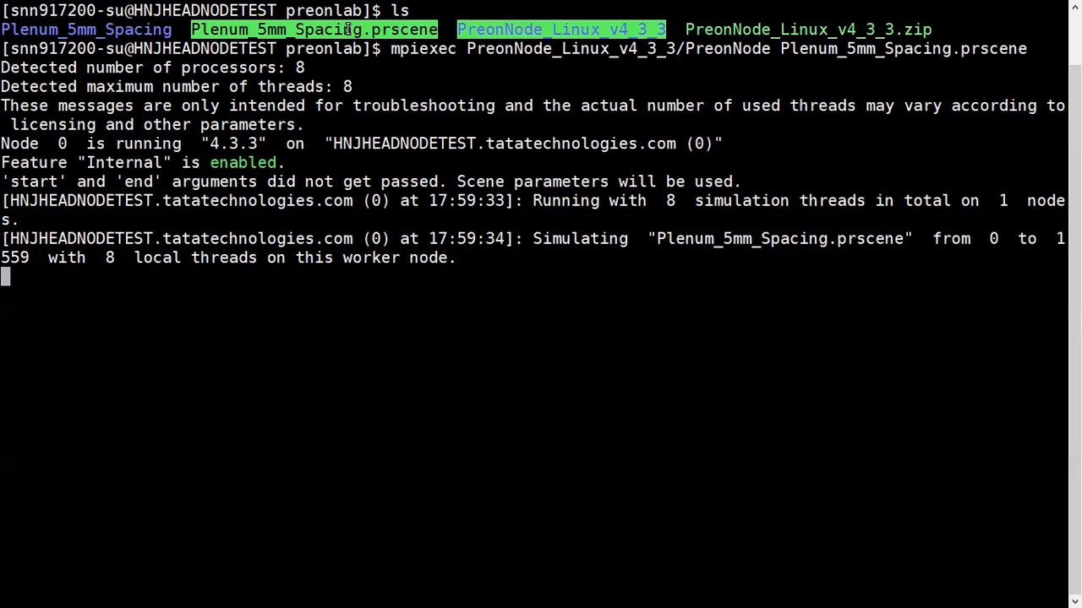
Abort the simulation with Ctrl+C, check processes in top, and list the preonlab folder.
key("ctrl+c")
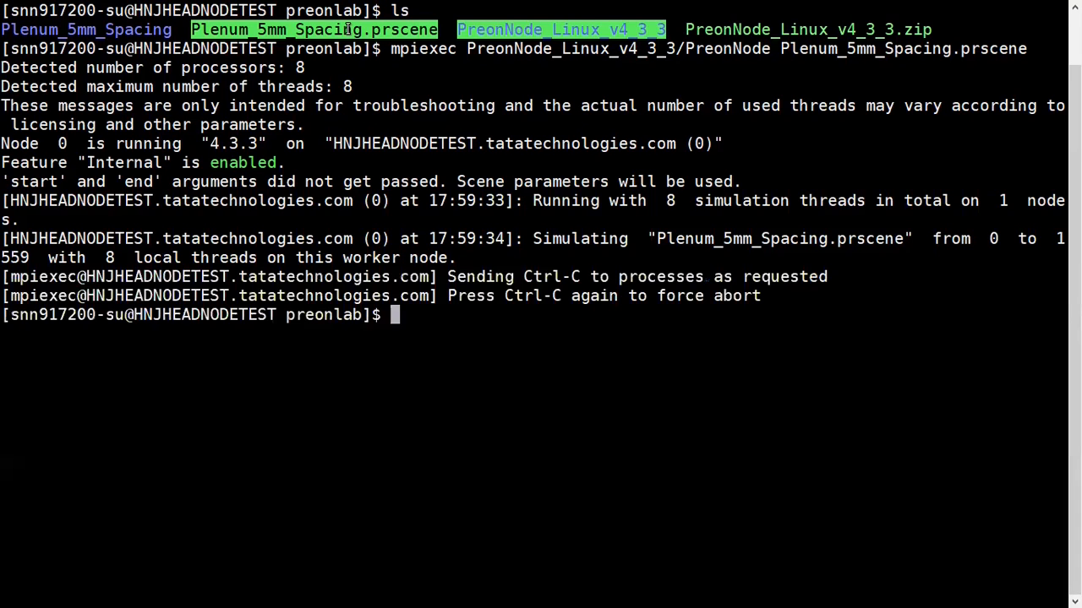
type("to")
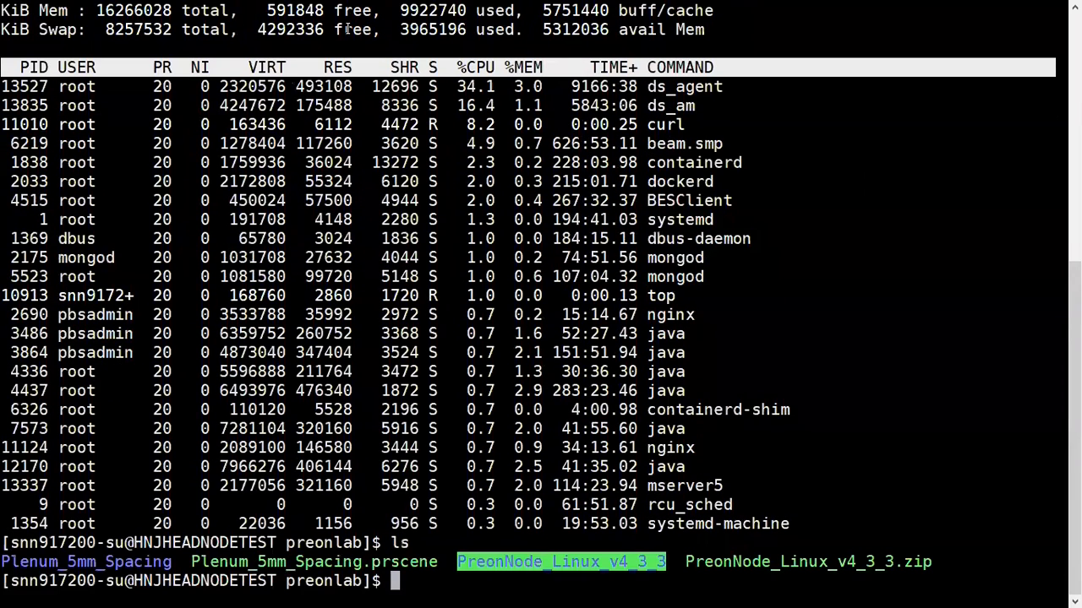
After clearing, compose '# mpiexec --hosts cn21 PreonNode_Linux_v4_3_3/PreonNode Plenum_5mm_Spacing.prscene'.
type("clear")
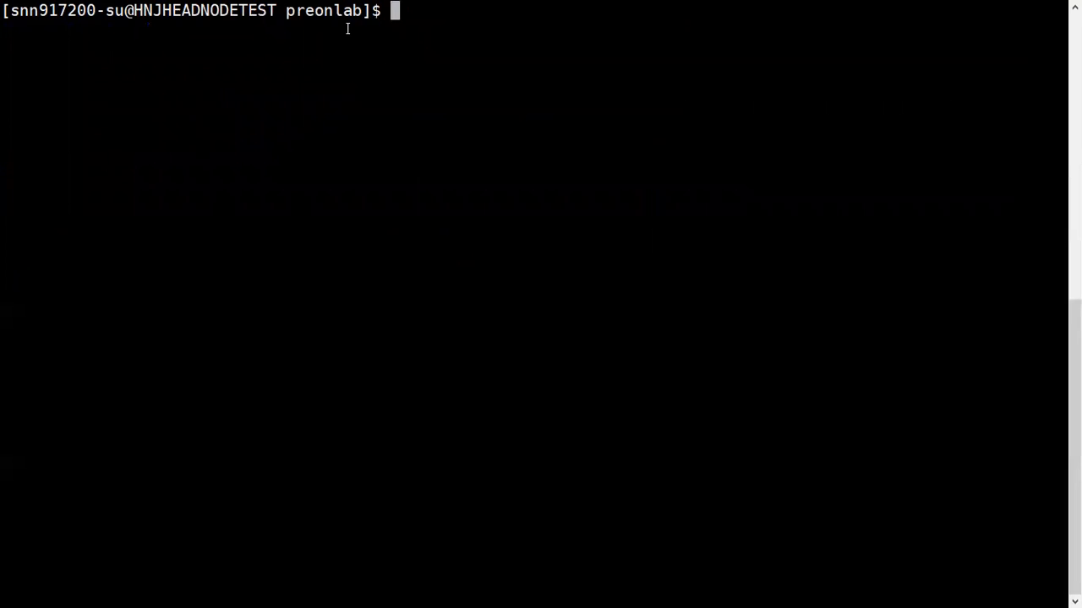
type("mpiexec PreonNode_Linux_v4_3_3/PreonNode Plenum_5mm_Spacing.prscene")
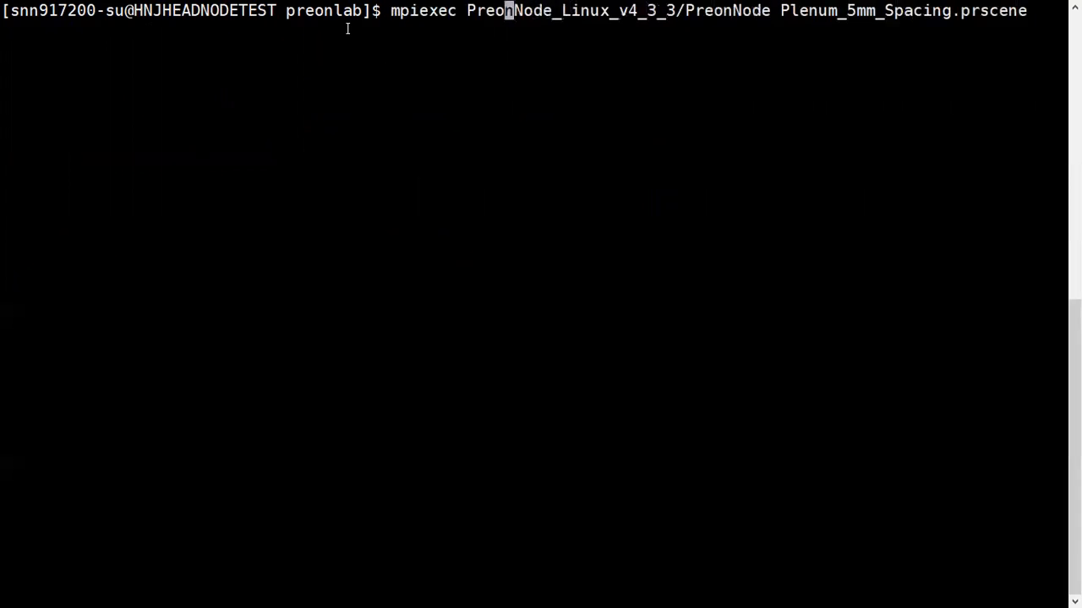
type("--")
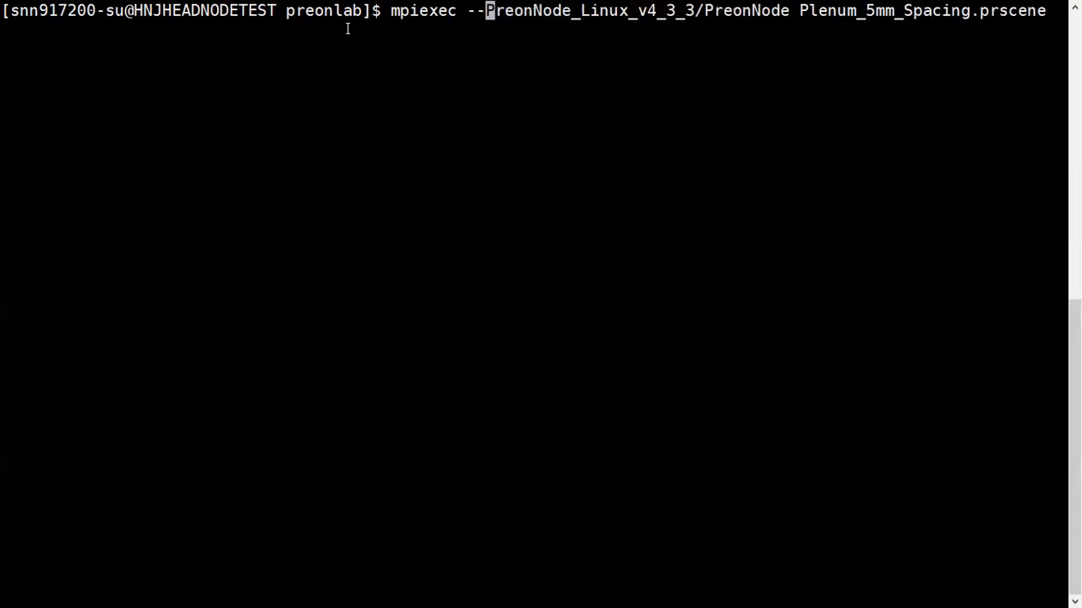
type("osts")
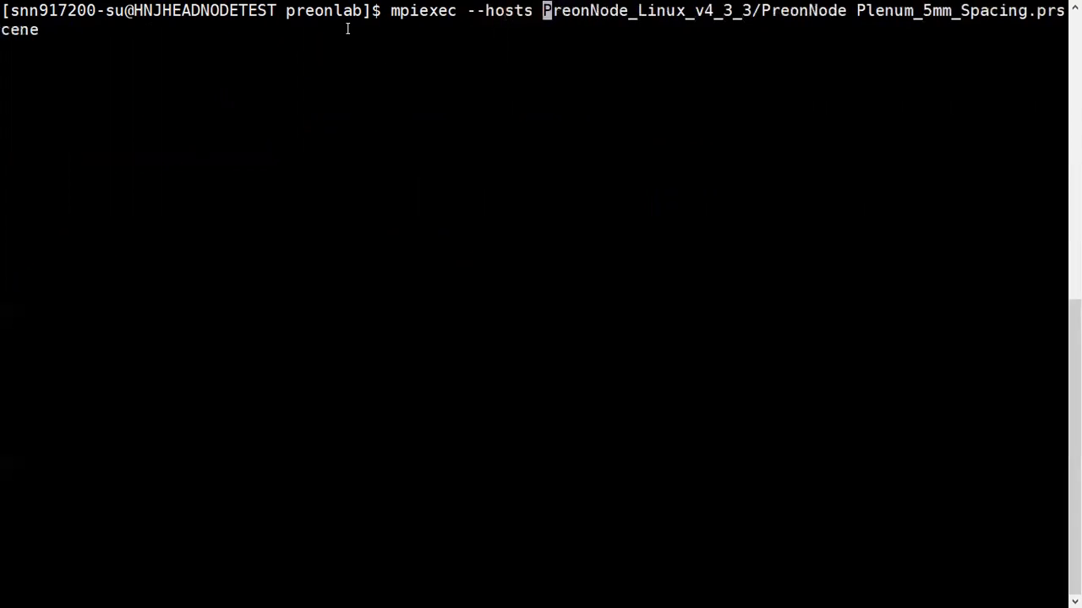
type("cn2")
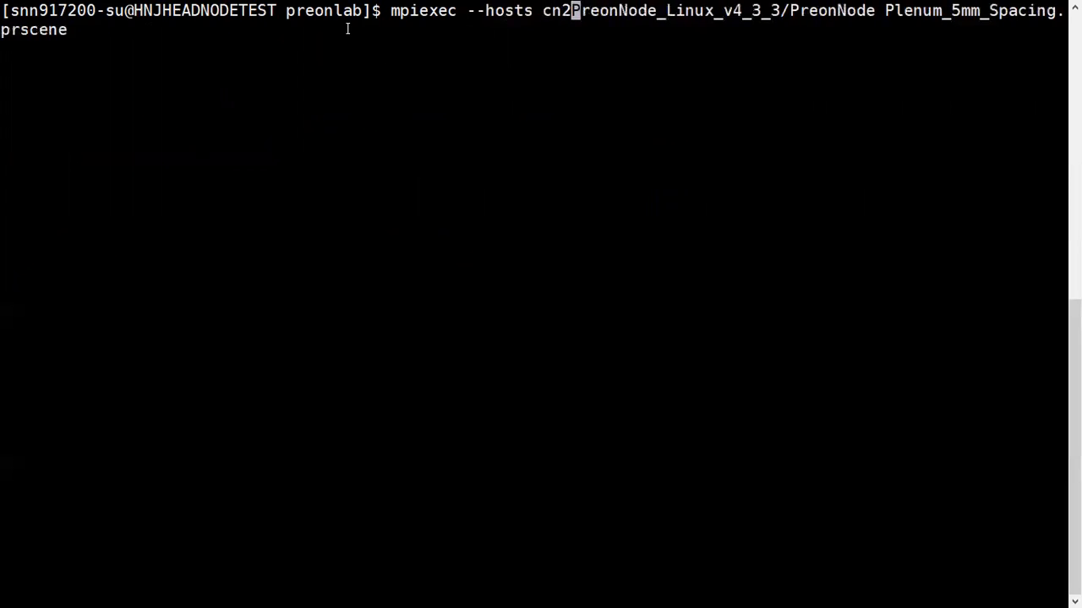
type("1")
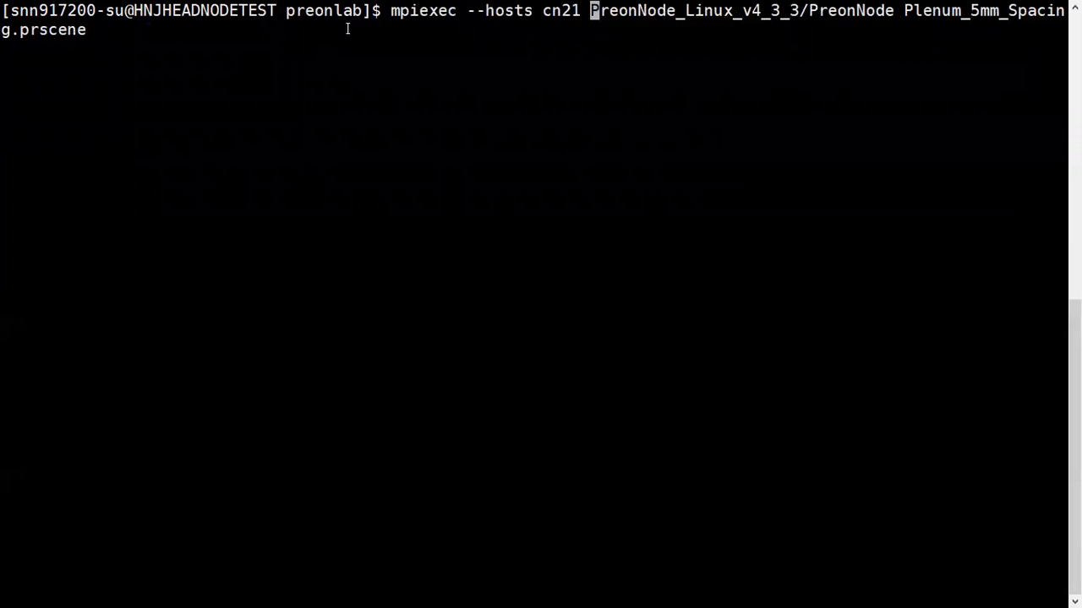
type("#")
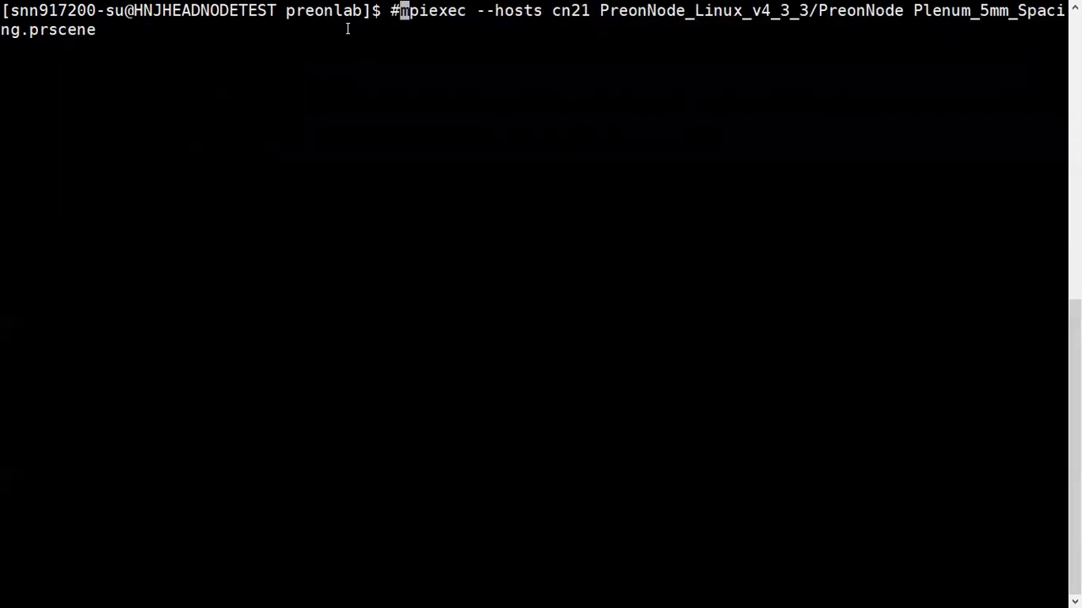